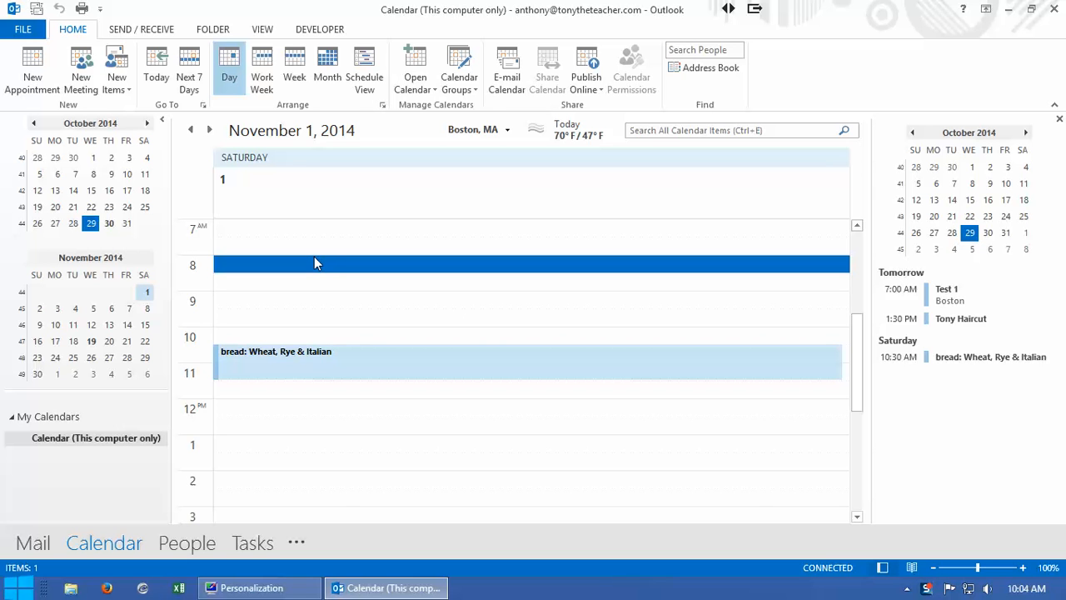
{"action": "mouse_move", "coordinate": [261, 70]}
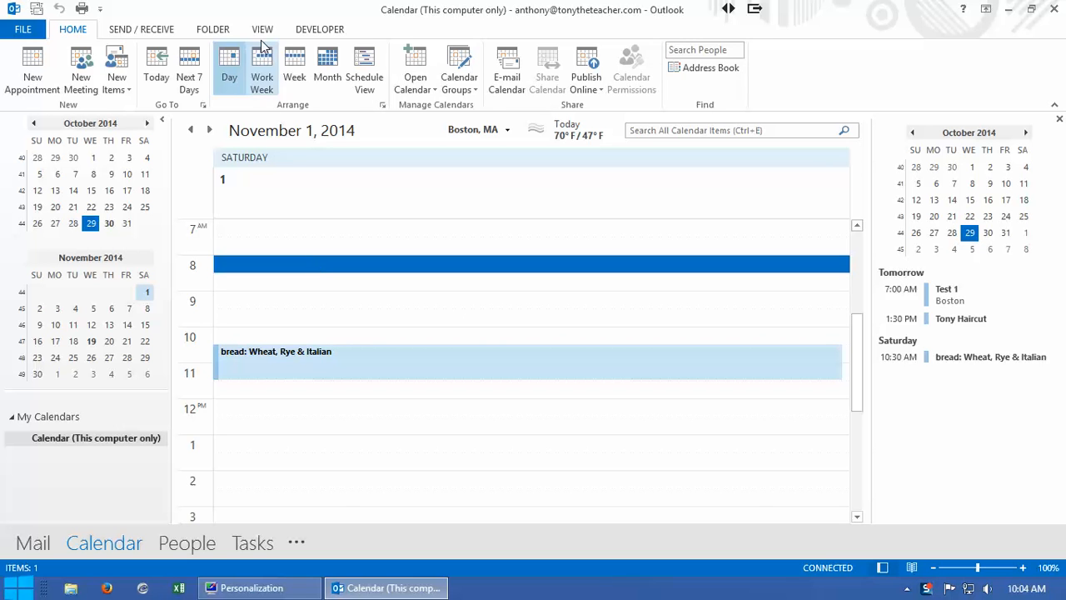
- Recolor the November 1, 2014 day view and its bread appointment from light blue to orange
{"action": "left_click", "coordinate": [261, 30]}
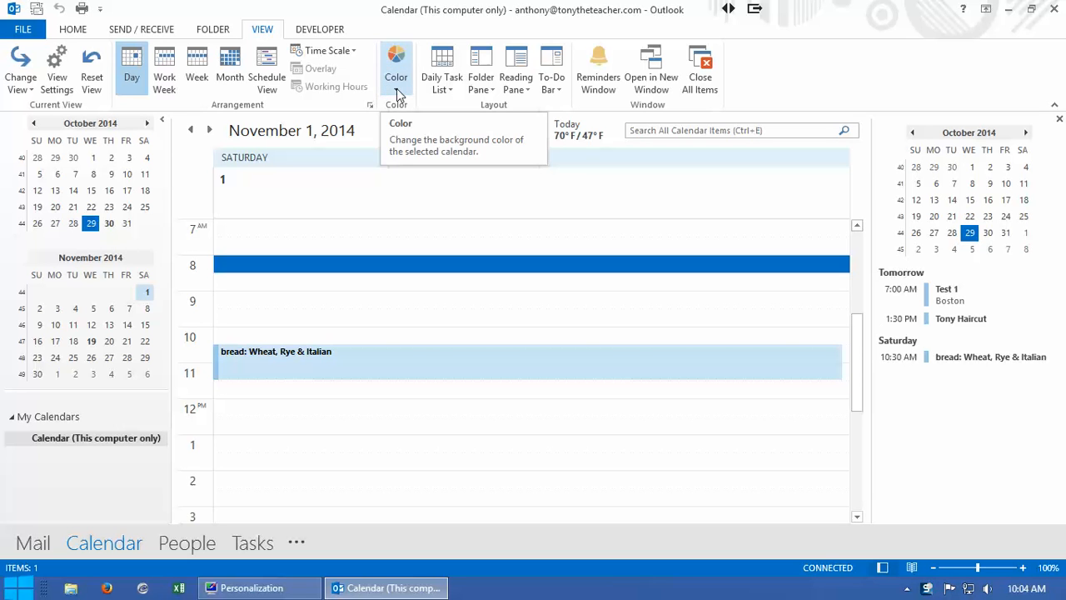
{"action": "left_click", "coordinate": [397, 66]}
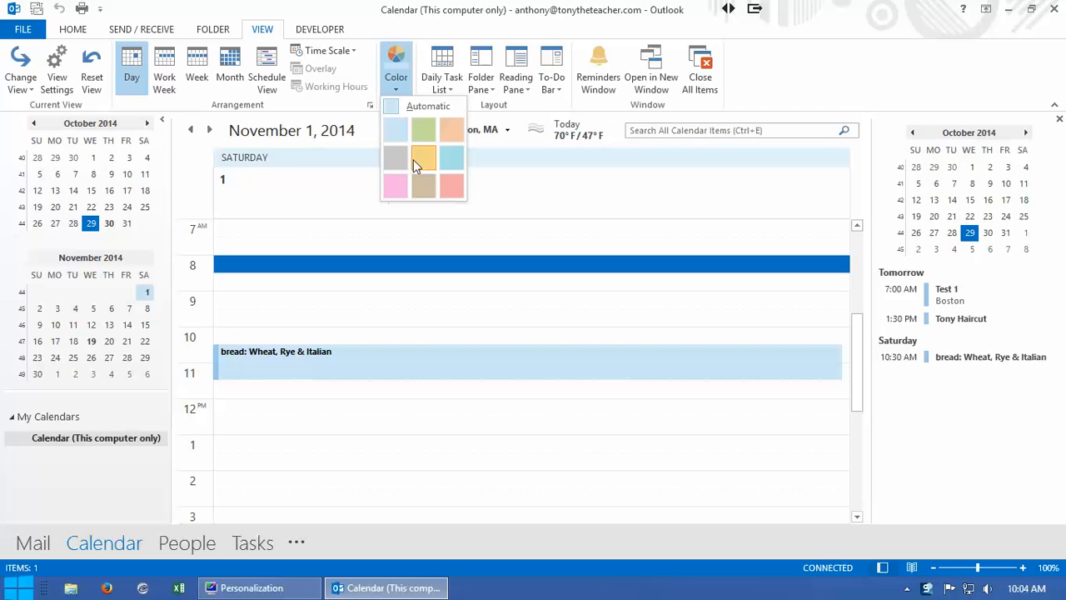
{"action": "left_click", "coordinate": [423, 158]}
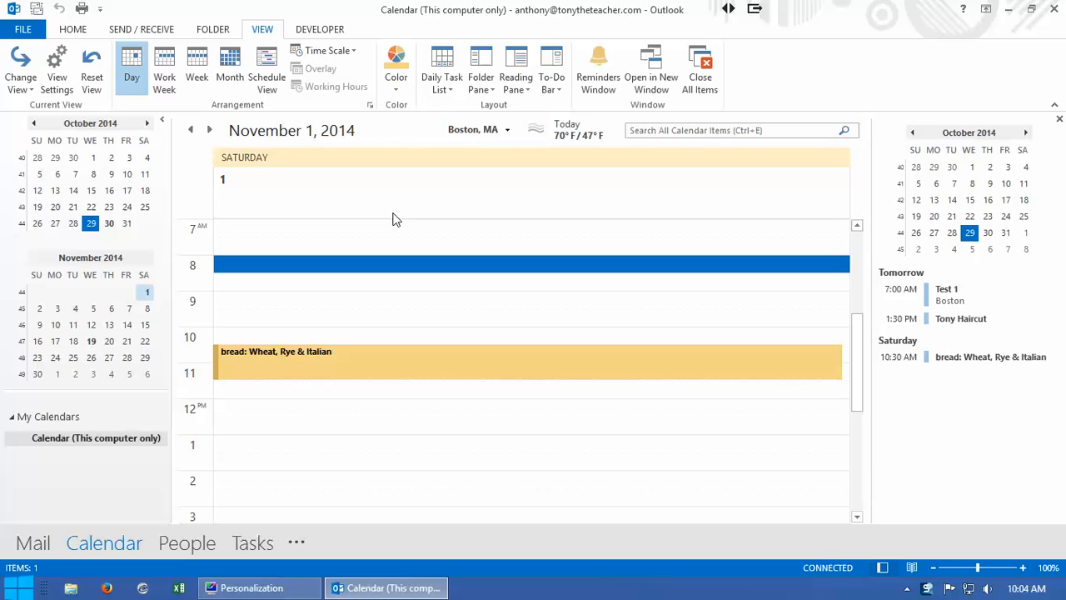
{"action": "mouse_move", "coordinate": [524, 245]}
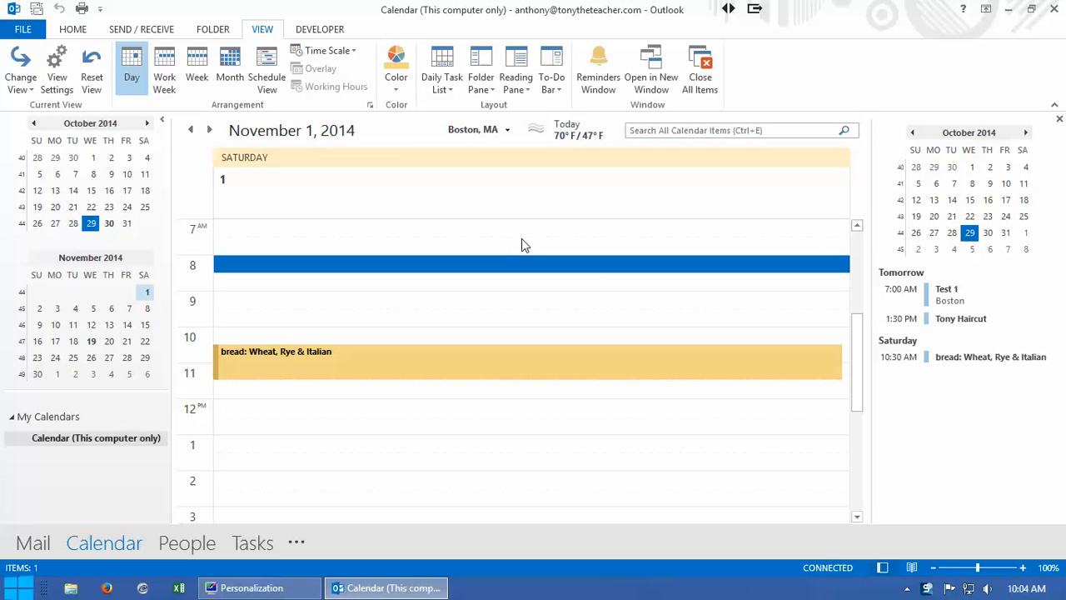